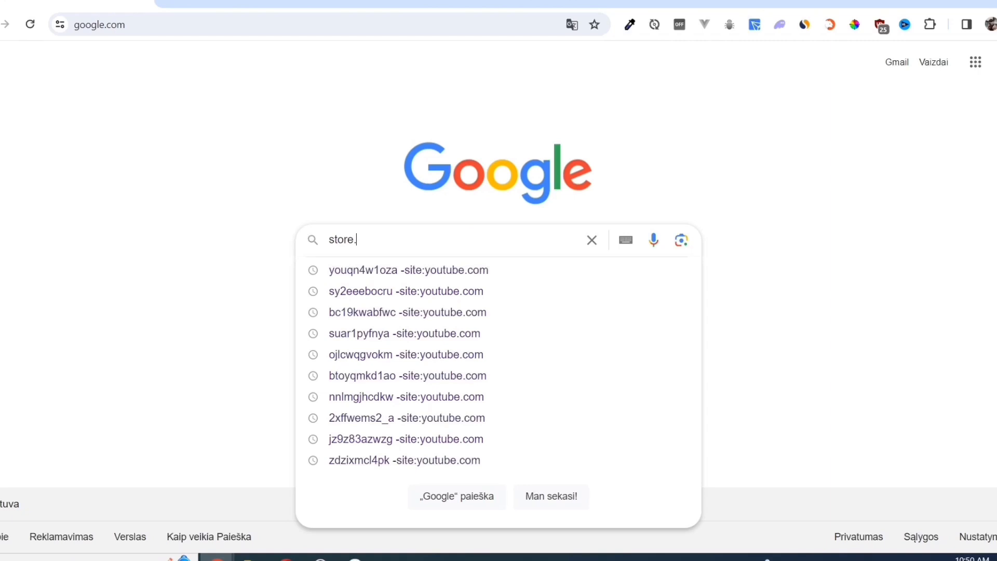
# - Search Google for 'steam' and open the official Steam store result
pyautogui.write('steam')
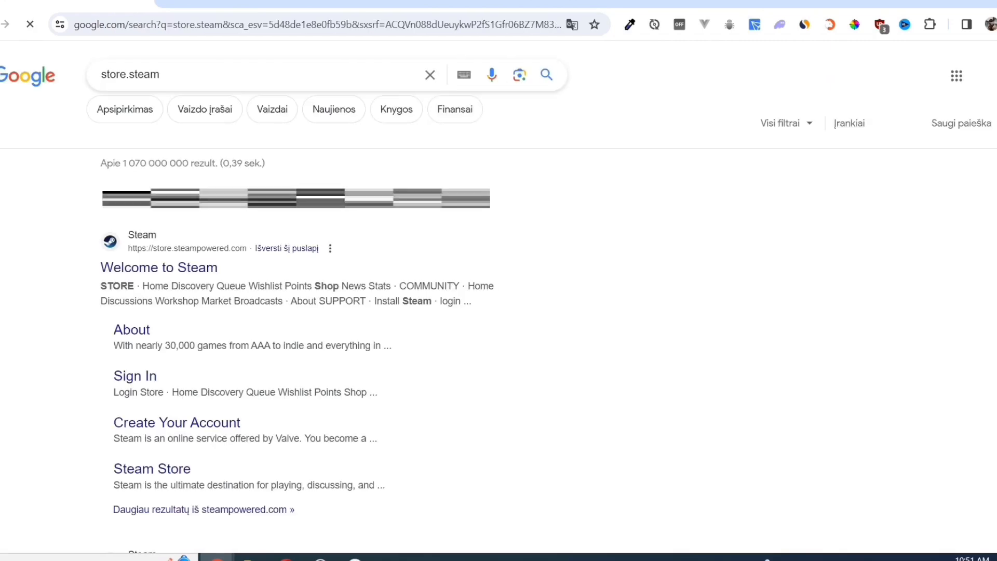
pyautogui.click(158, 267)
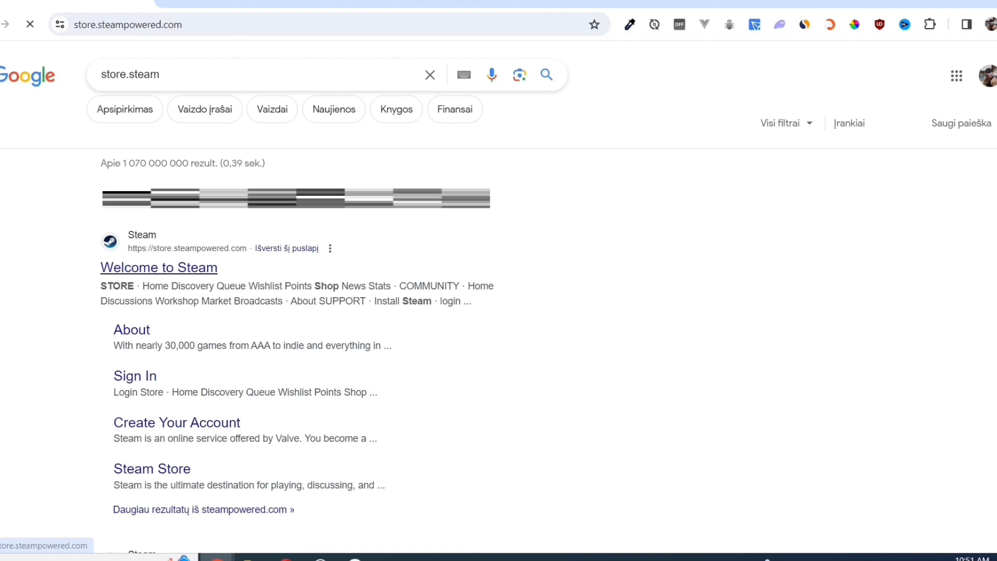
# - Install Steam to the default Program Files folder and finish setup with Steam launching
pyautogui.click(158, 267)
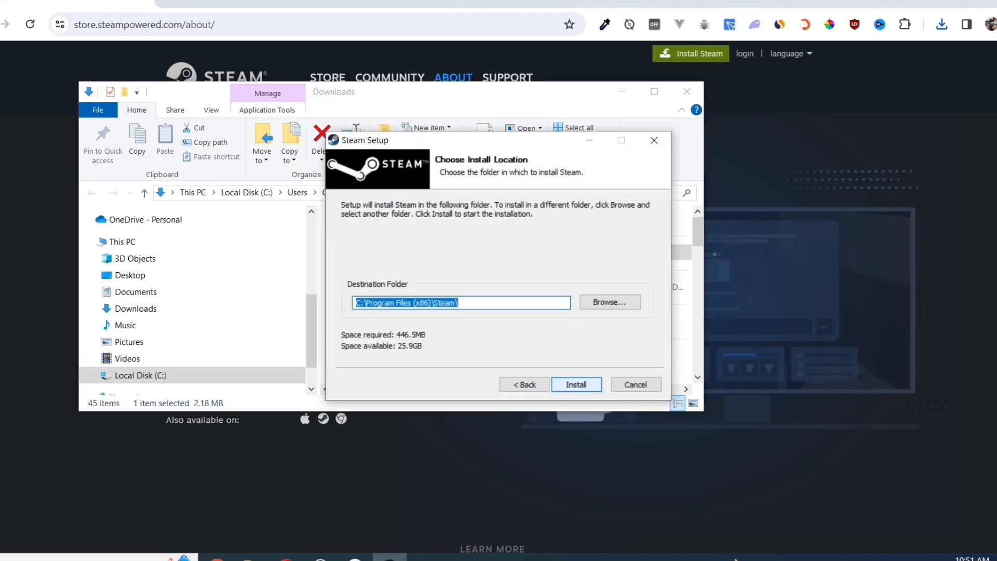
pyautogui.click(574, 384)
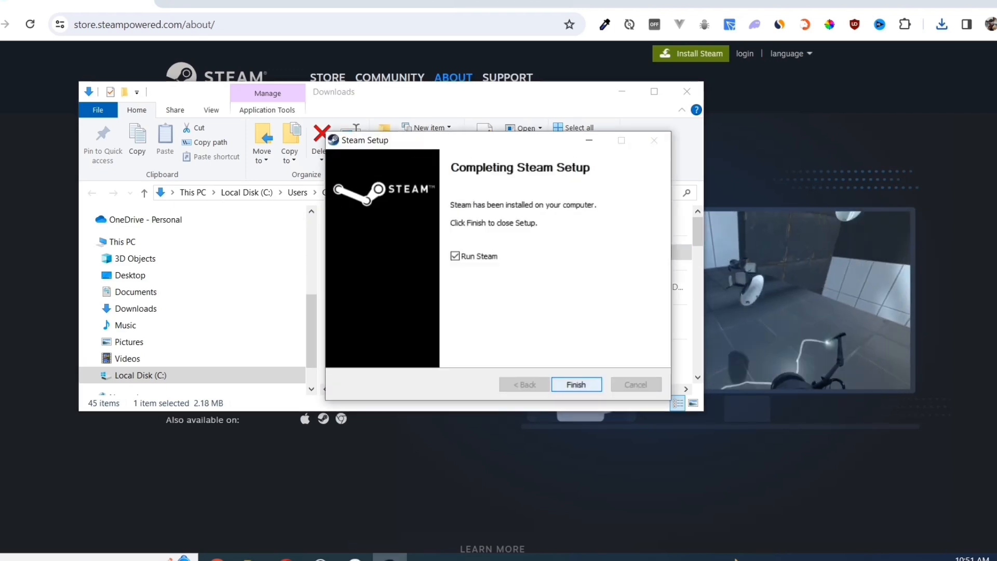
pyautogui.click(575, 384)
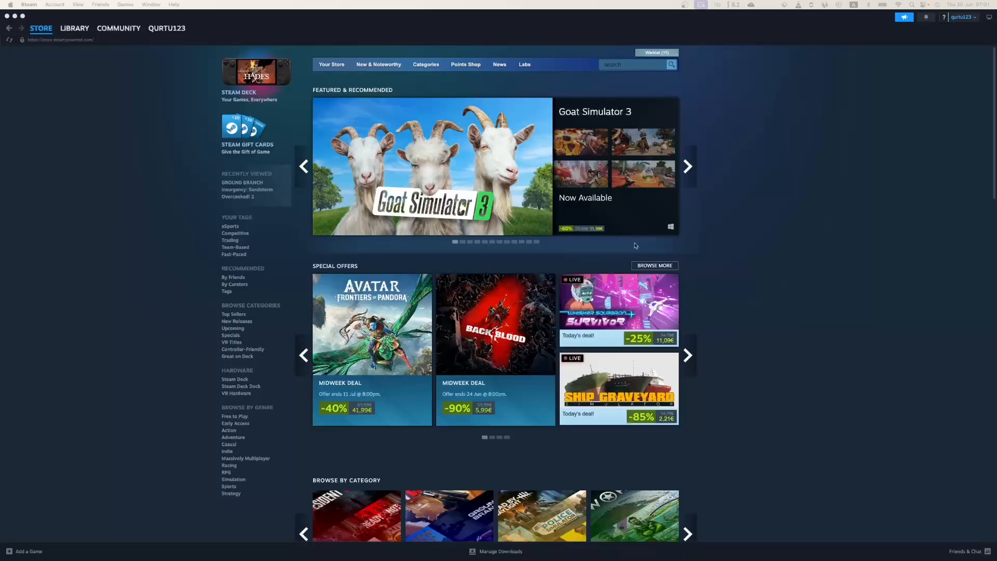
# - Search the Steam store for 'iRacing' and open the iRacing suggestion at 10,99€
pyautogui.click(629, 65)
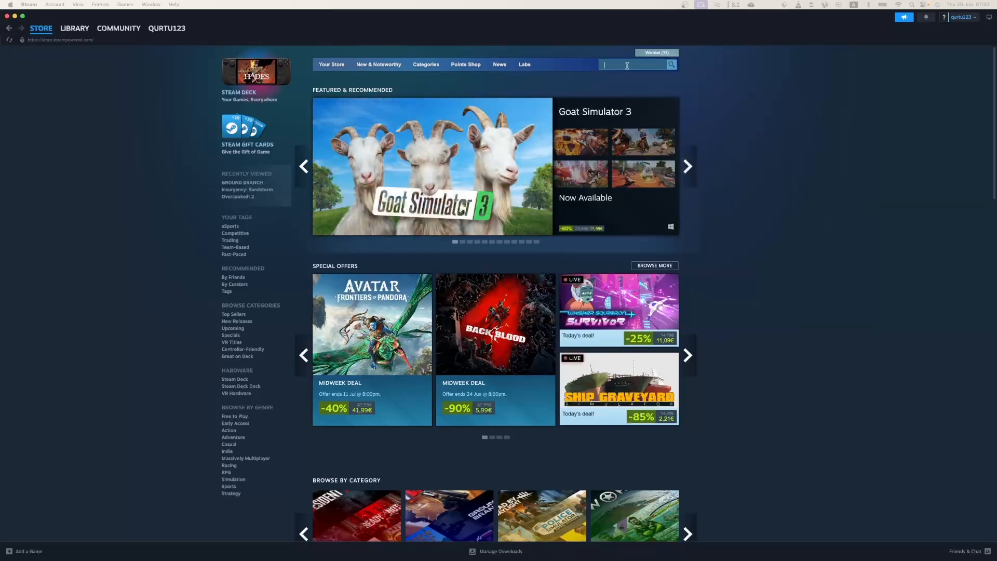
pyautogui.write('iRacing')
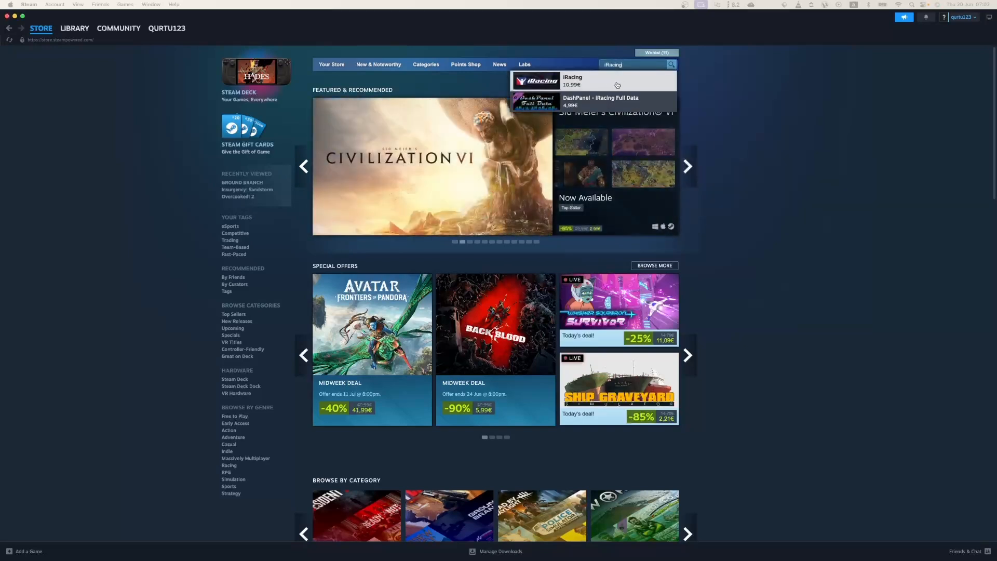
pyautogui.click(571, 80)
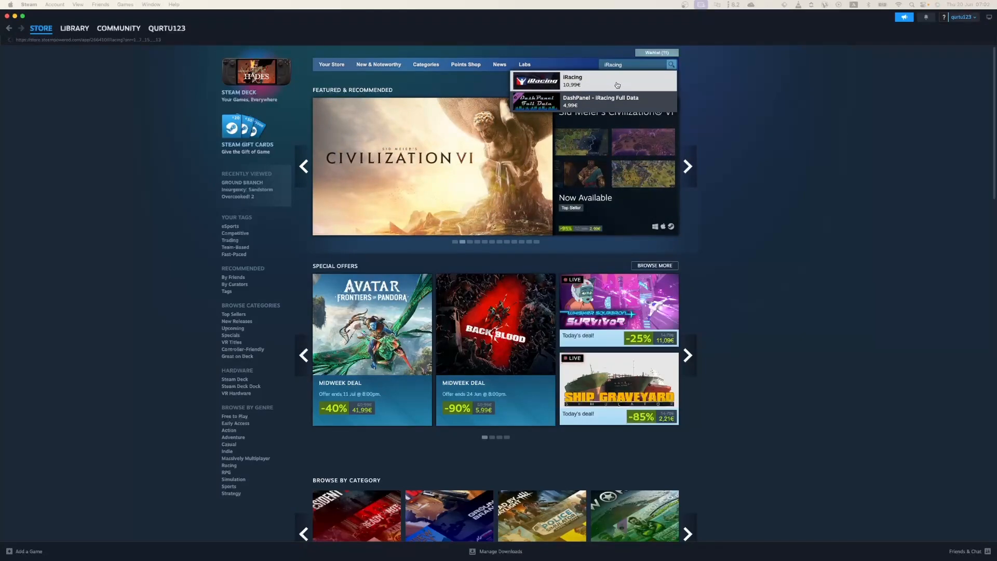
# - Add the iRacing 1 Month Membership intro offer to the cart and view the cart (10,99€ total)
pyautogui.click(571, 80)
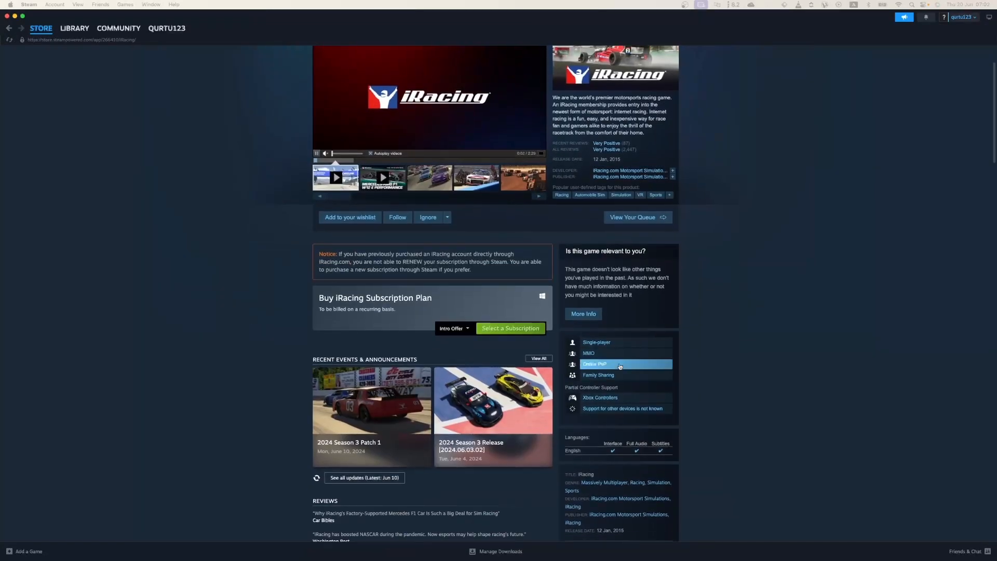
pyautogui.click(510, 329)
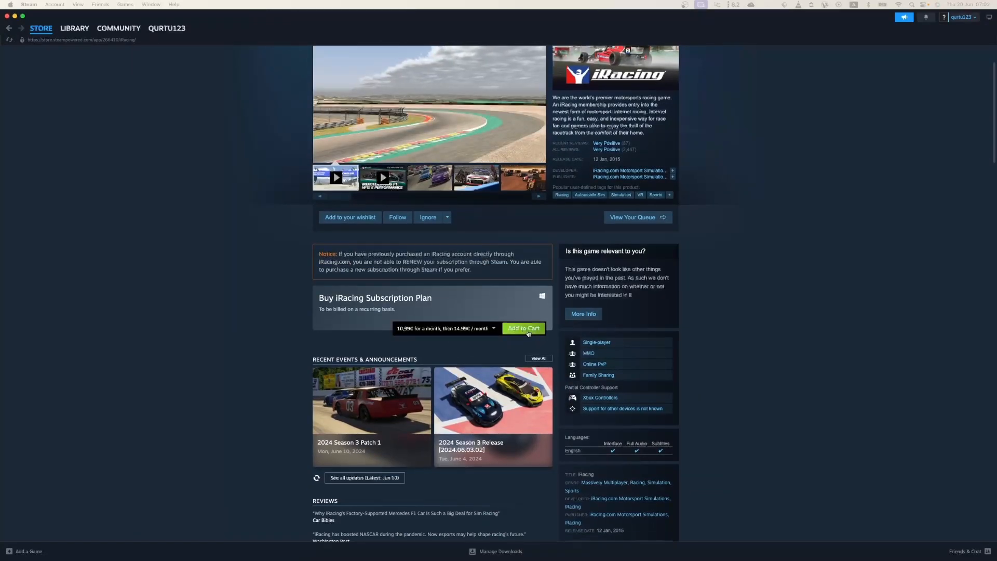
pyautogui.click(522, 328)
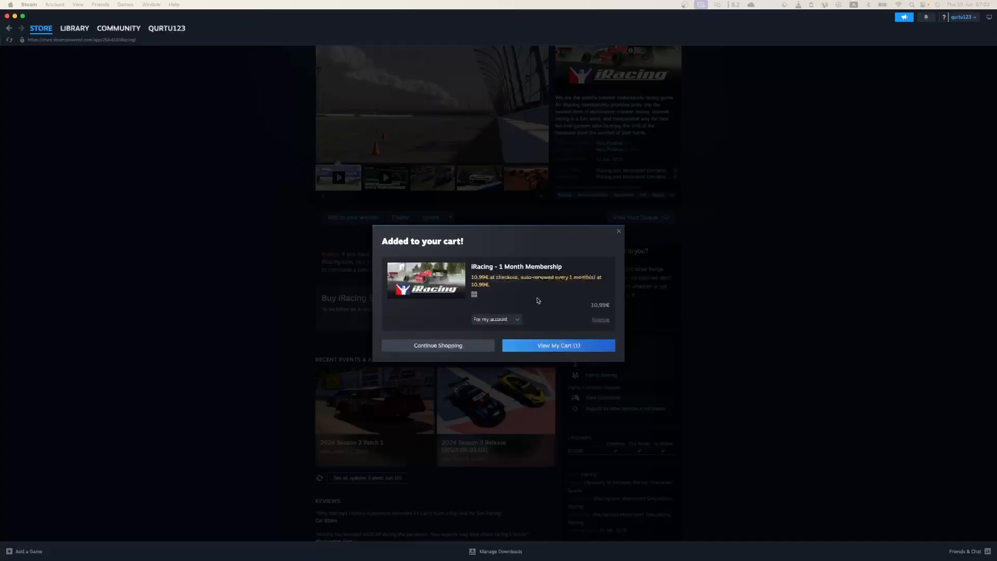
pyautogui.click(559, 345)
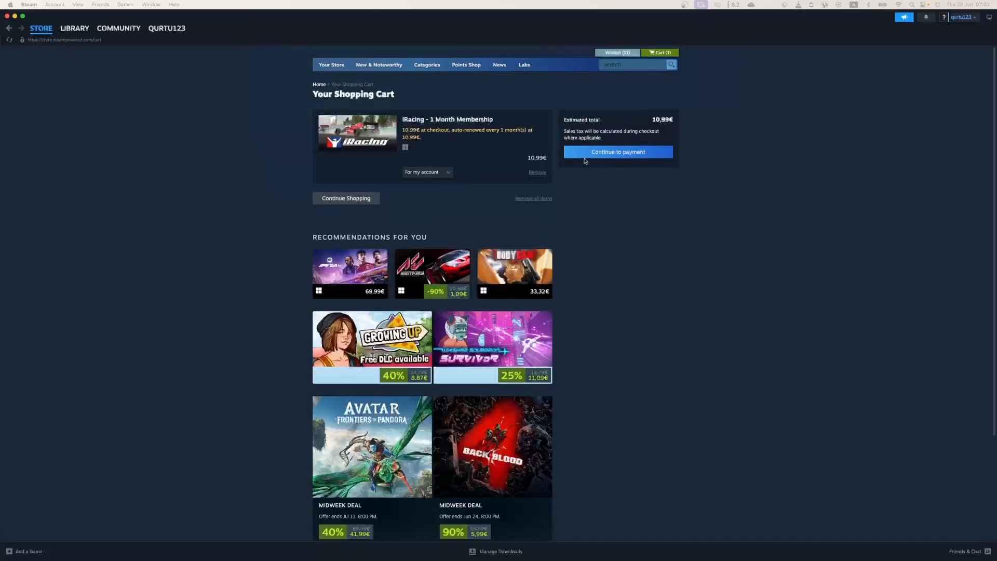
# - Continue to payment and choose PayPal as the payment method
pyautogui.click(616, 151)
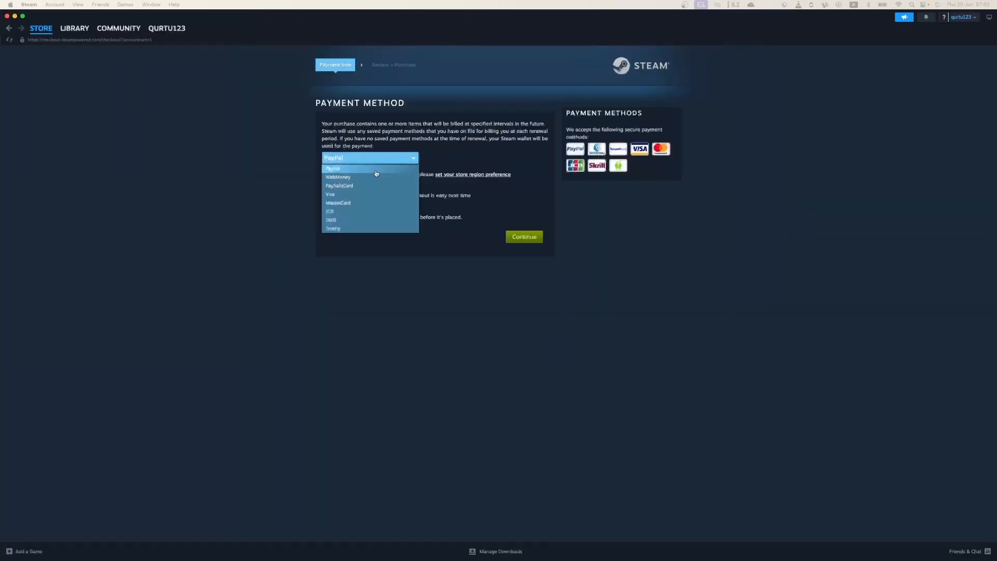
pyautogui.click(338, 176)
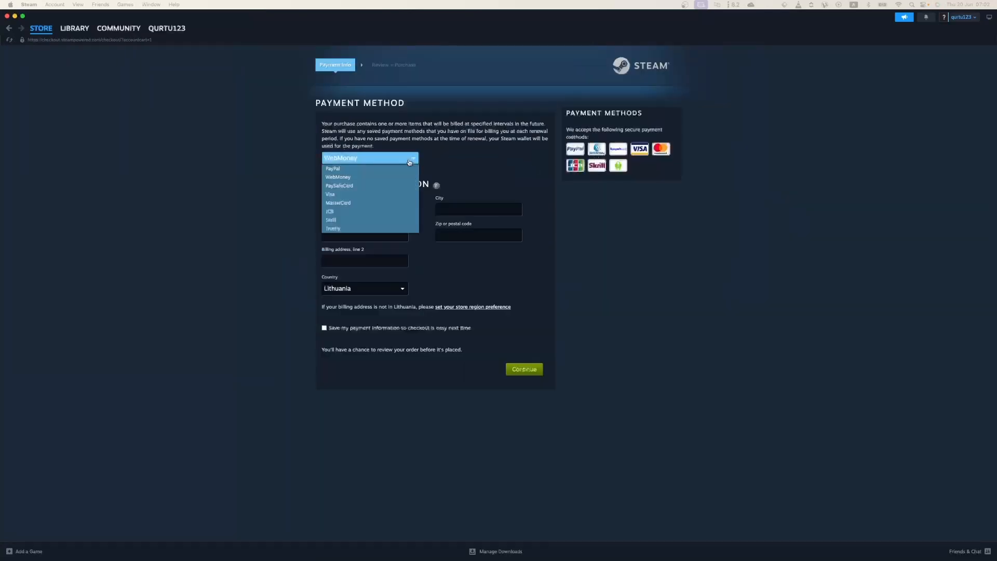
pyautogui.click(330, 194)
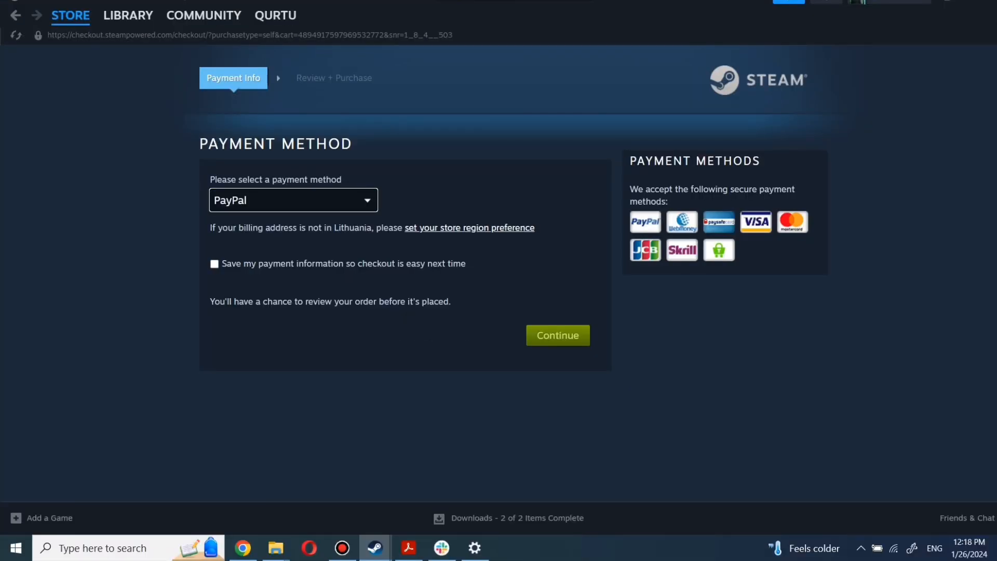
# - Open the Library, view Counter-Strike 2, then show the Bloons TD 6 page
pyautogui.click(127, 15)
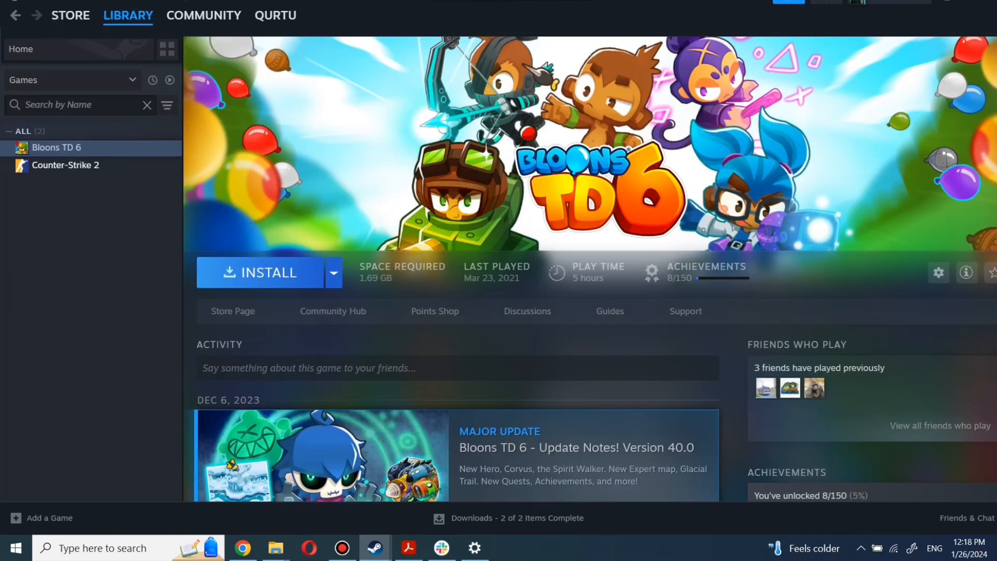
pyautogui.write('game name')
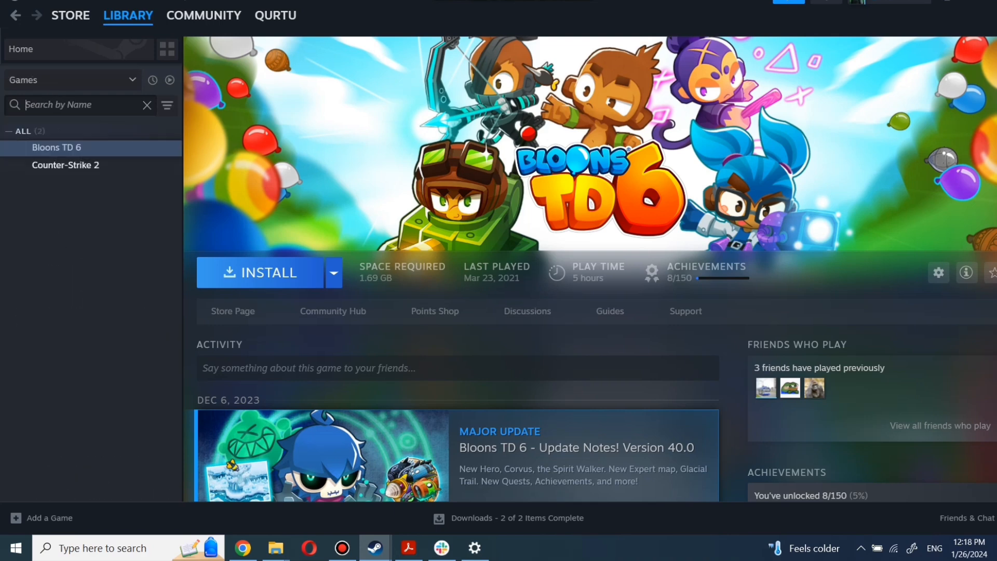
pyautogui.click(64, 165)
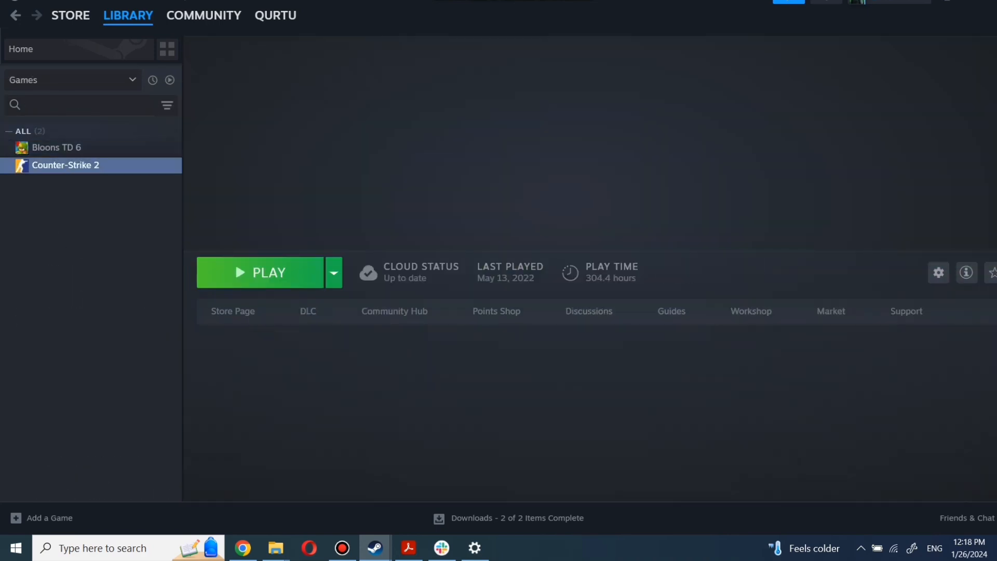
pyautogui.click(56, 146)
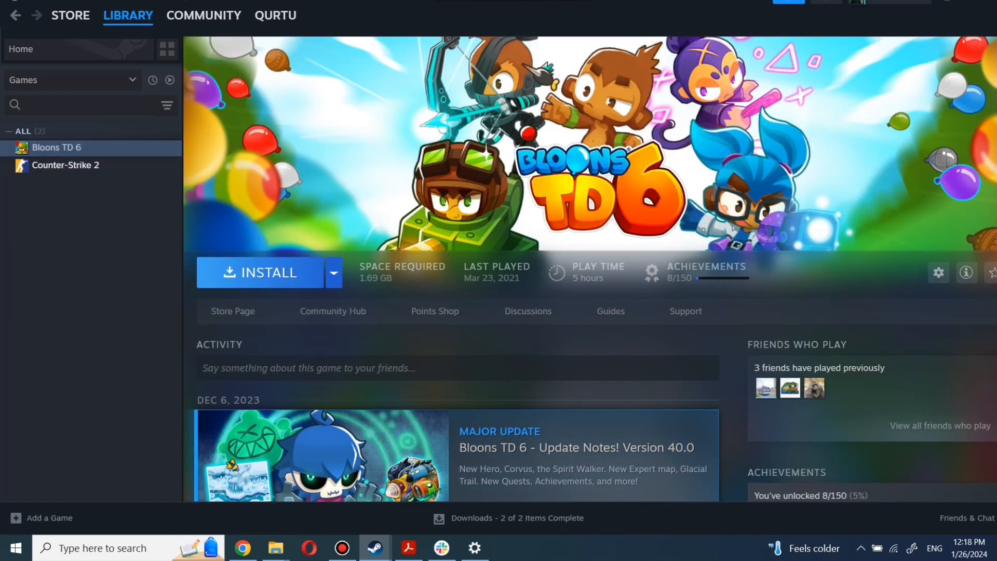
# - Install Bloons TD 6 to Local Drive (C:) and launch it so it shows as Running
pyautogui.click(260, 272)
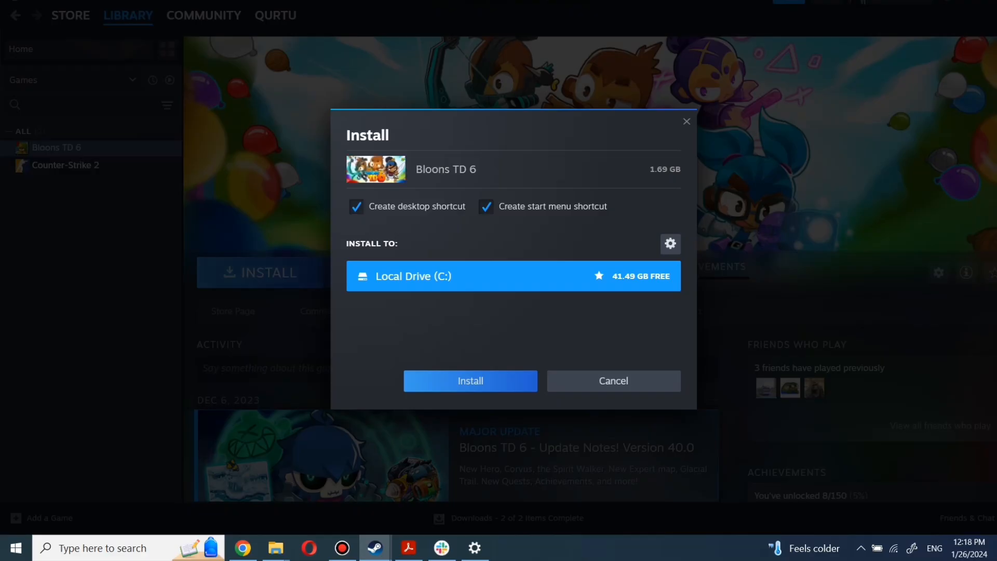
pyautogui.click(469, 380)
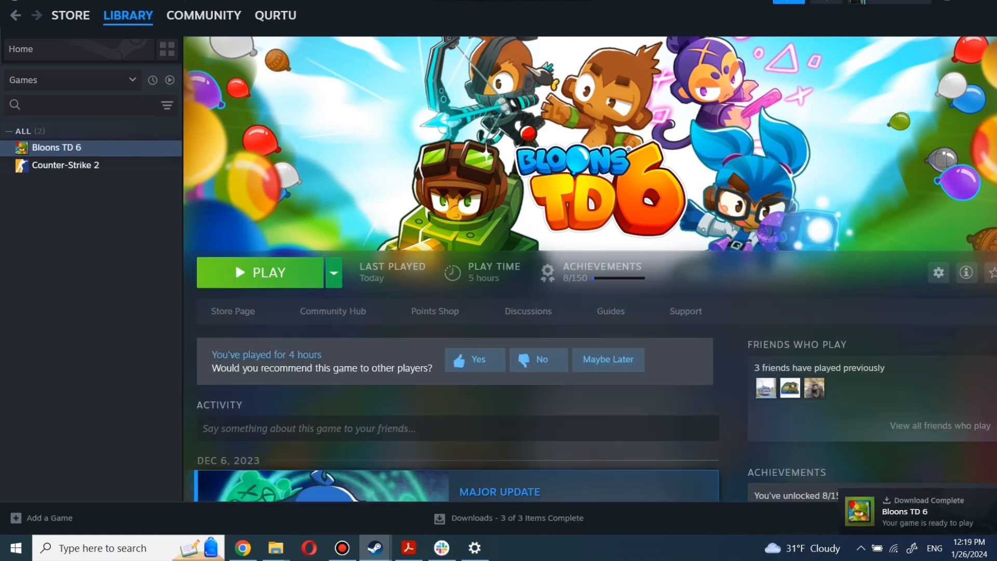
pyautogui.click(473, 359)
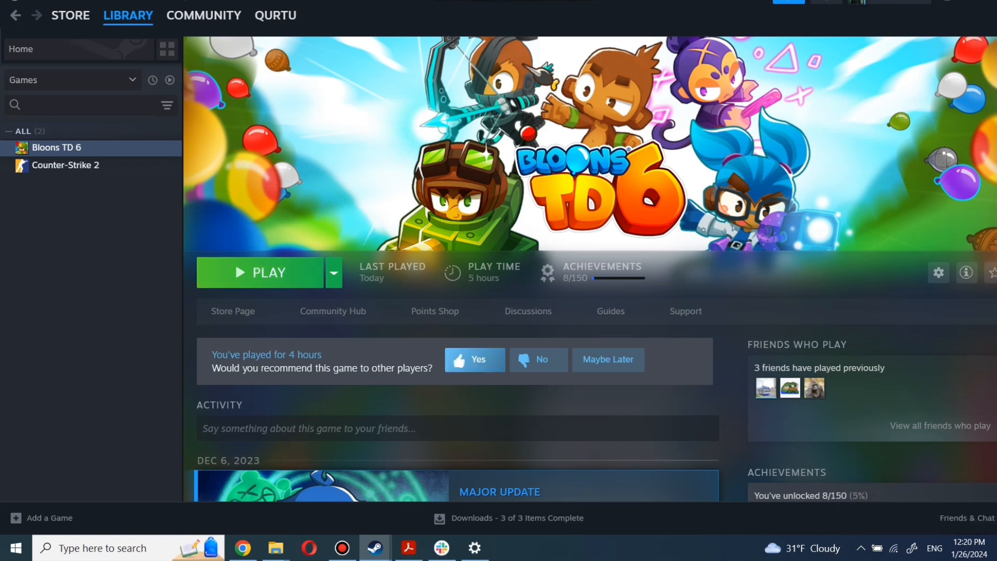
pyautogui.click(261, 273)
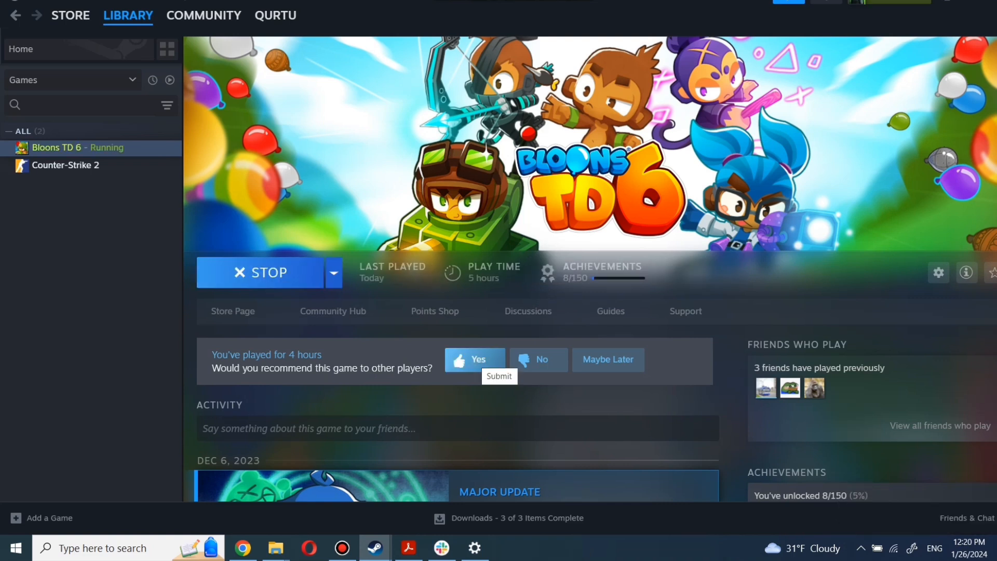